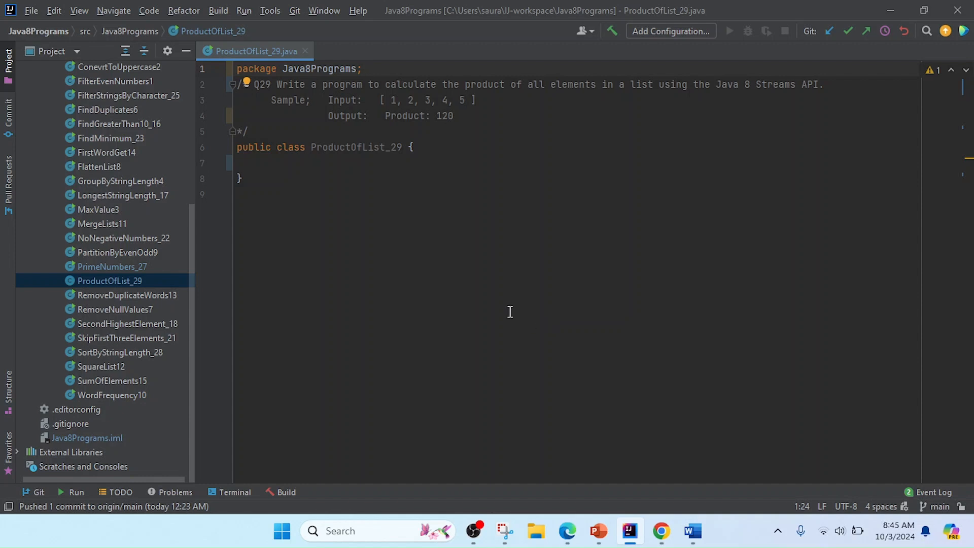
Review the class name and expected output 120, then generate public static void main via the 'main' template.
double_click(356, 146)
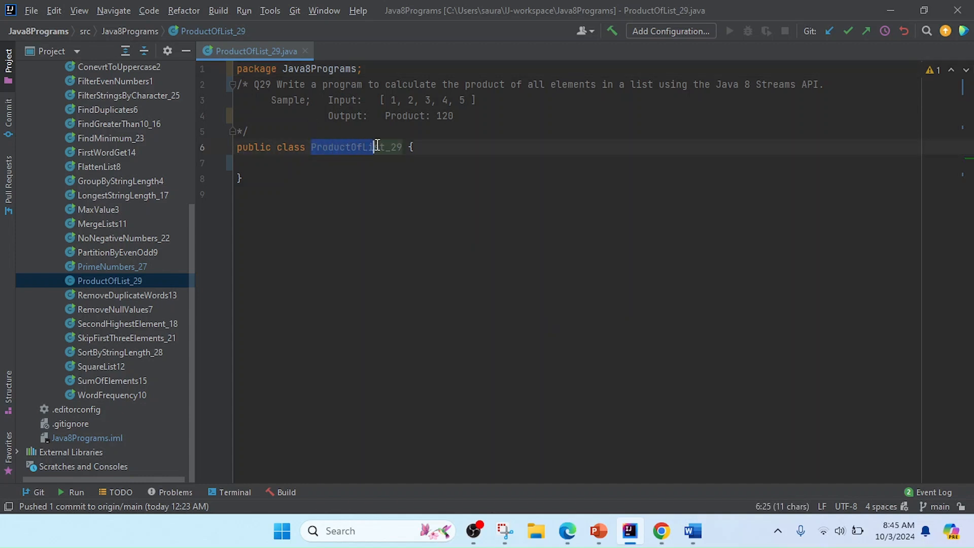
left_click(403, 147)
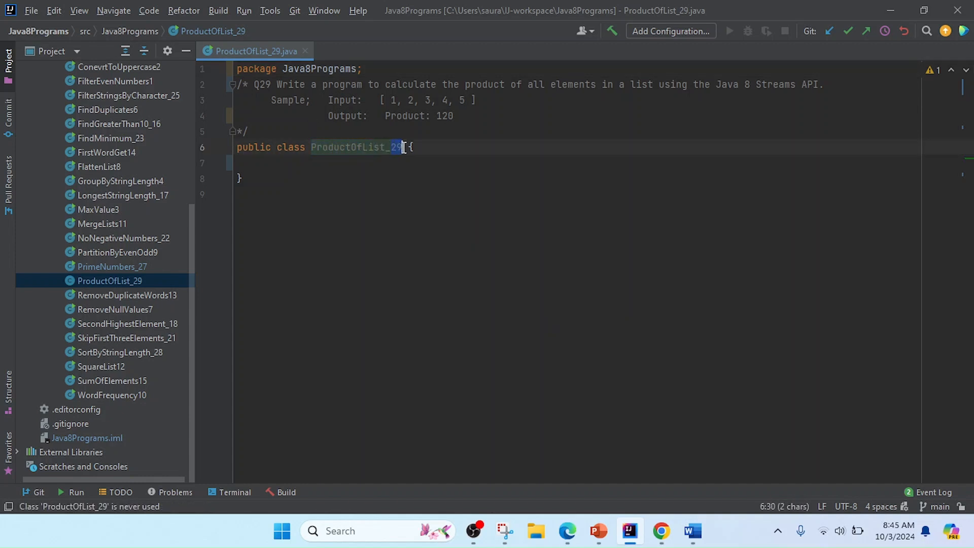
left_click(376, 84)
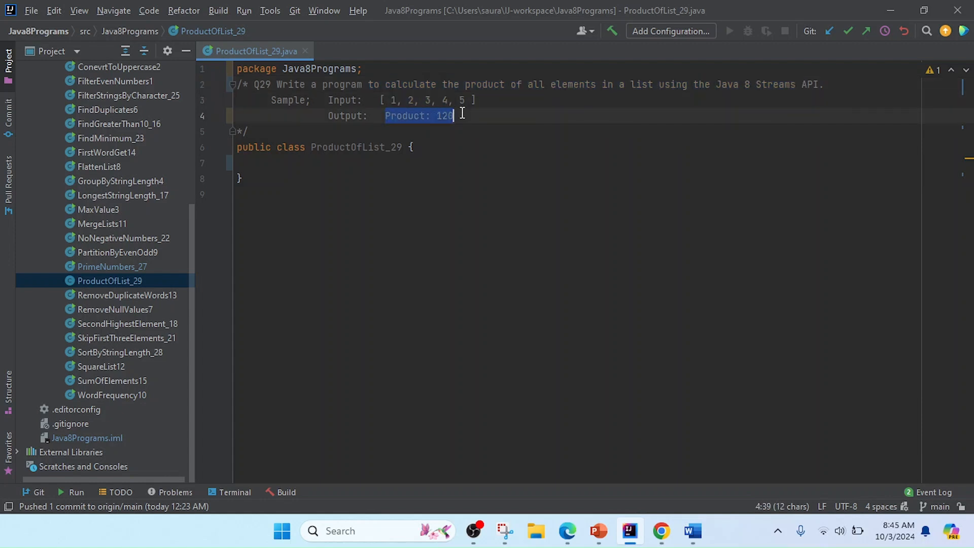
left_click(238, 162)
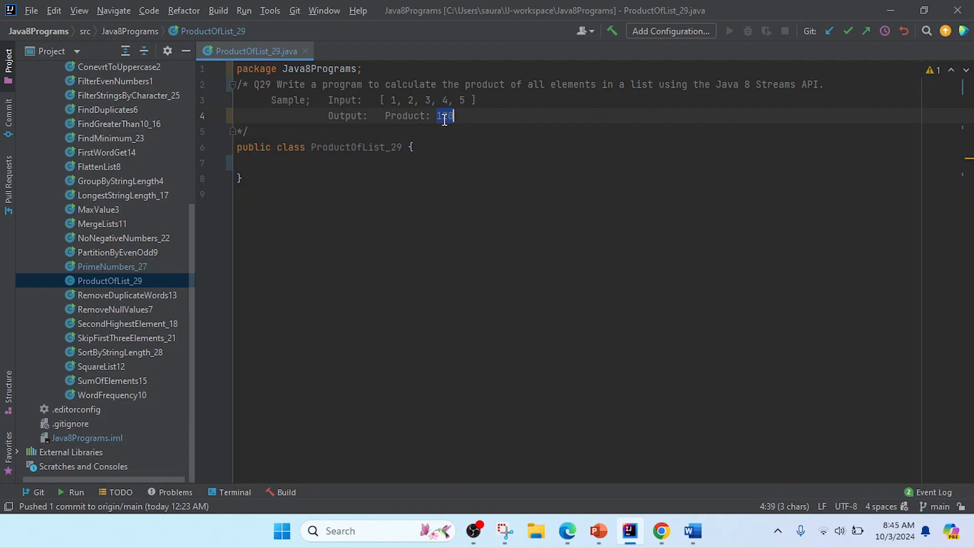
type("main(String[] args) {")
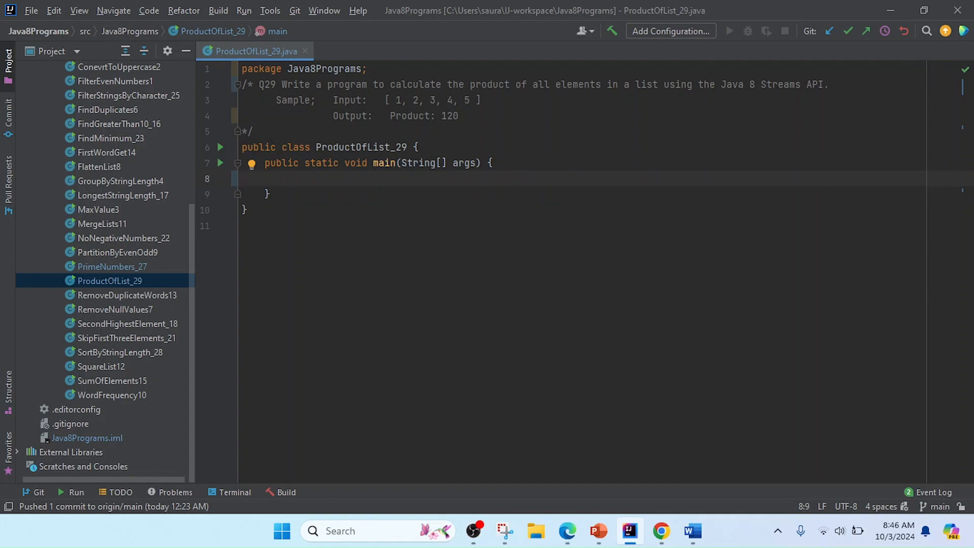
Begin the declaration List<Integer> numbers = Arrays, inserting Arrays from completion.
left_click(287, 179)
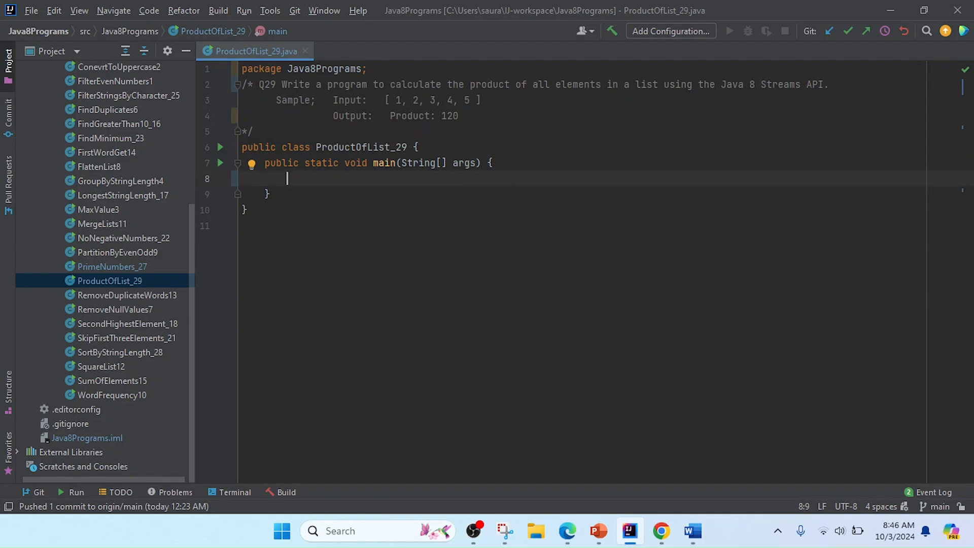
type("List<Integer>")
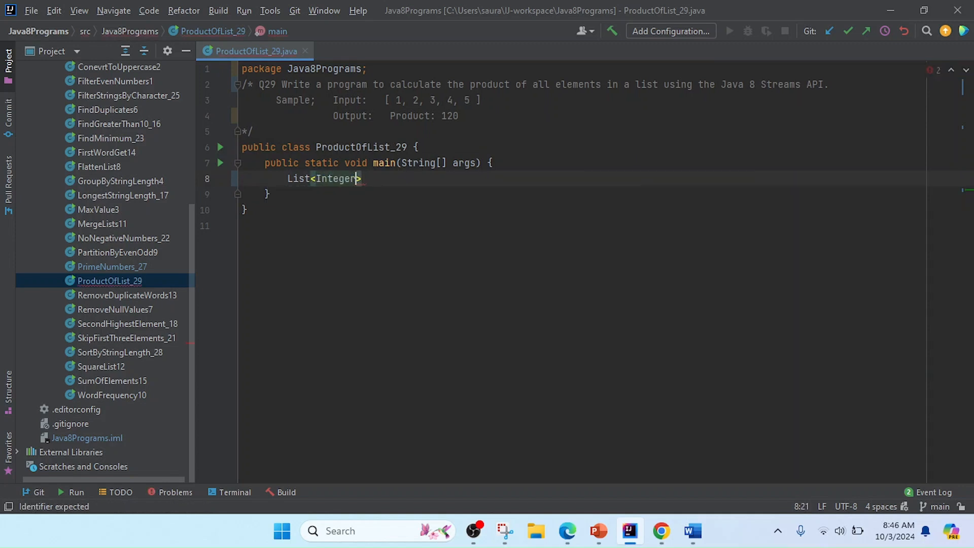
type("num")
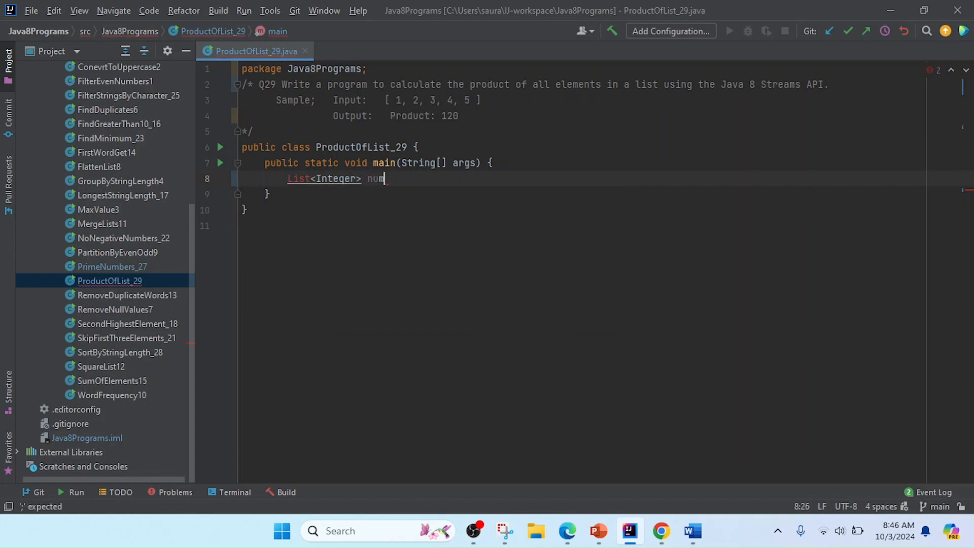
type("bers =")
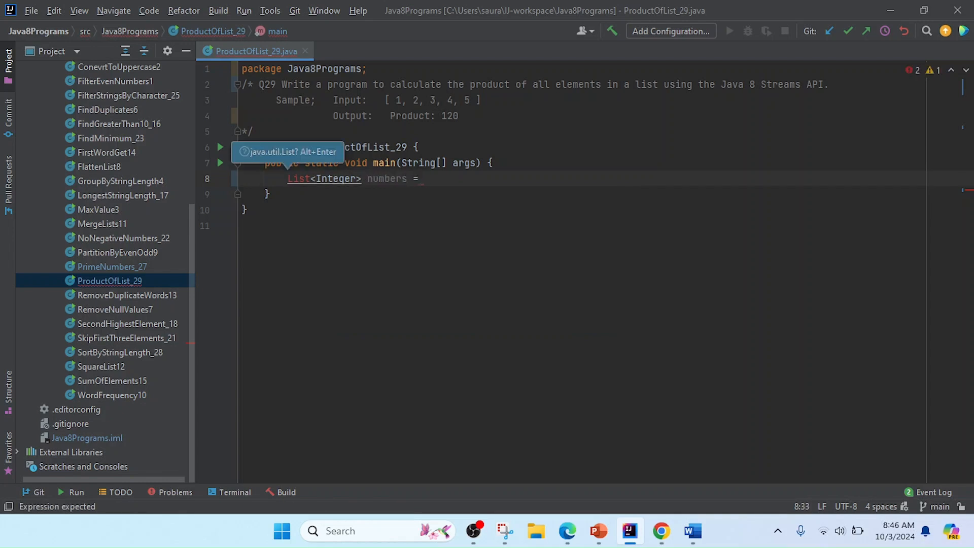
type("Arr")
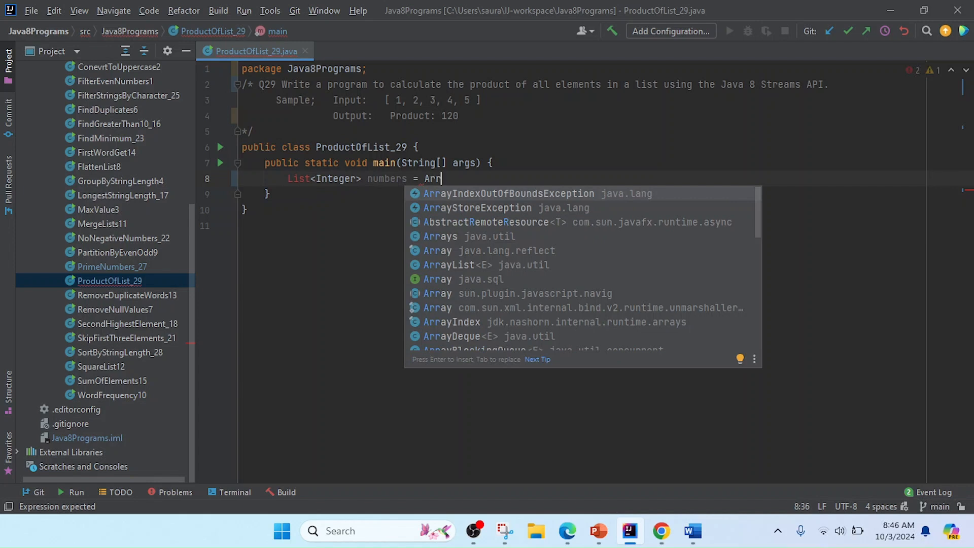
left_click(440, 237)
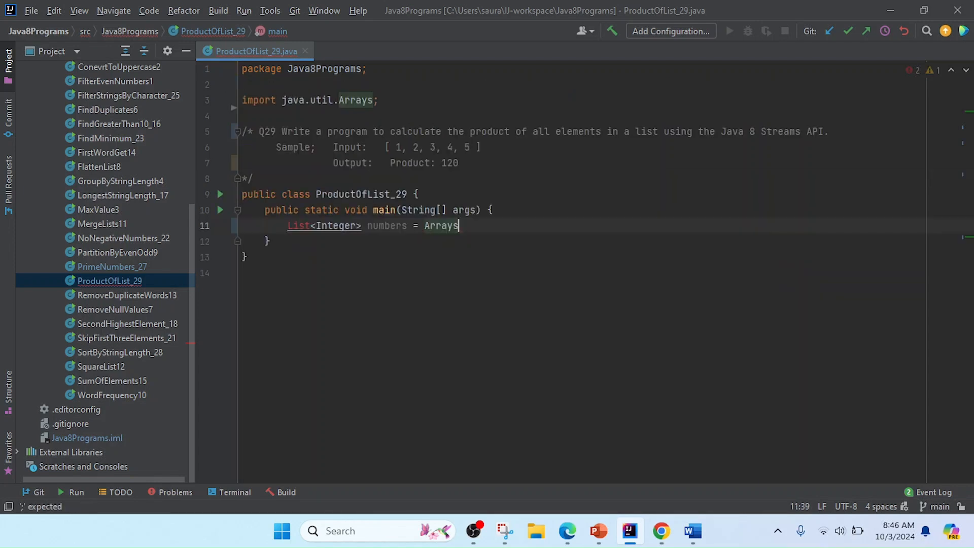
Finish it as Arrays.asList(1,2,3,4,5); and move to a new line.
type(".asList(")
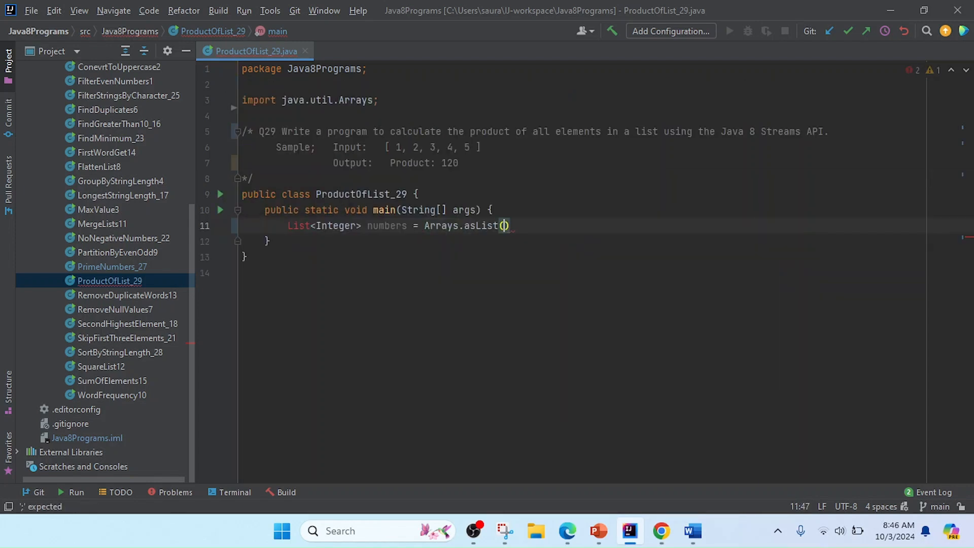
type("1,")
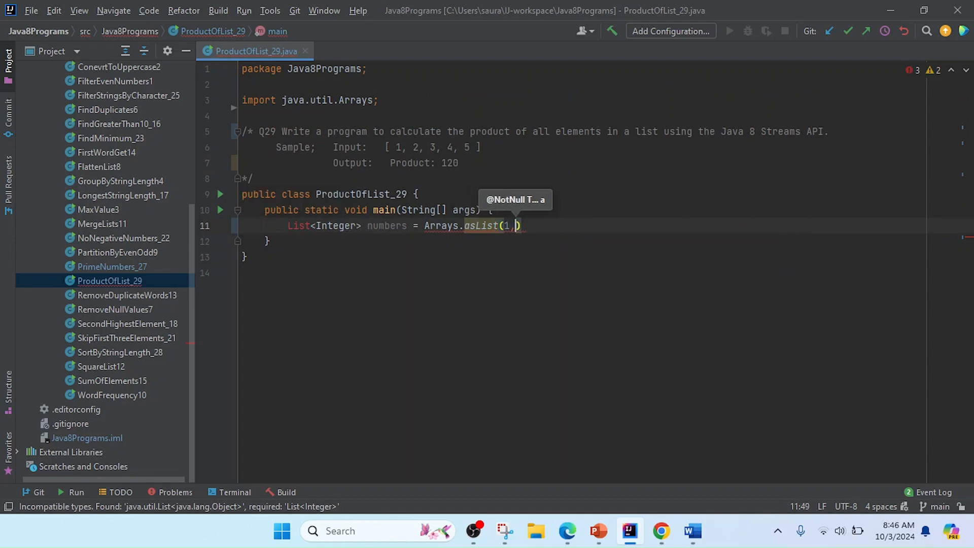
type("2,3,")
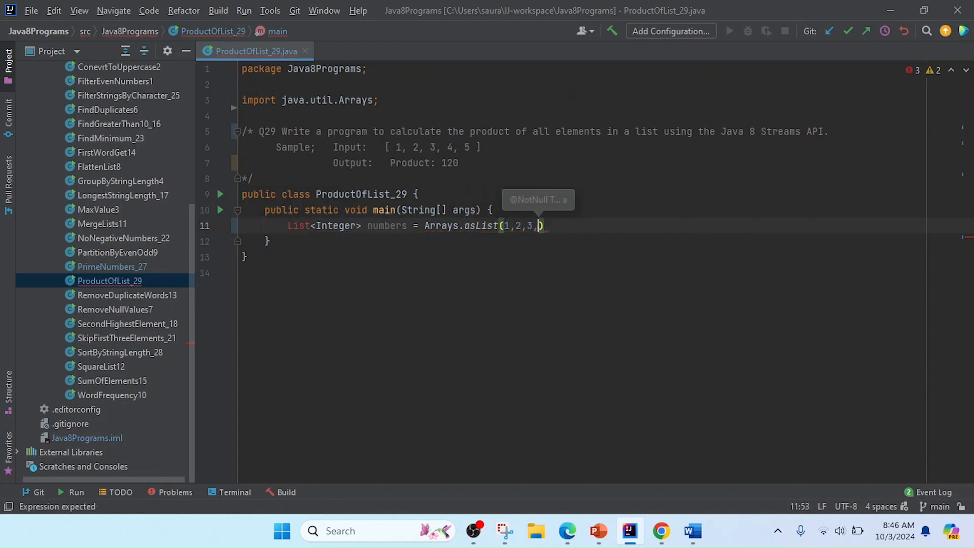
type("4,5")
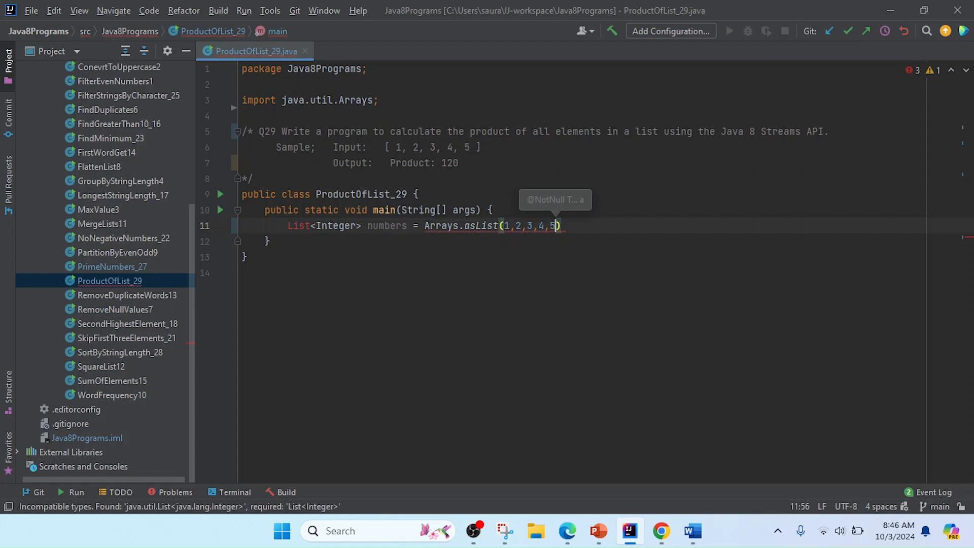
type(";")
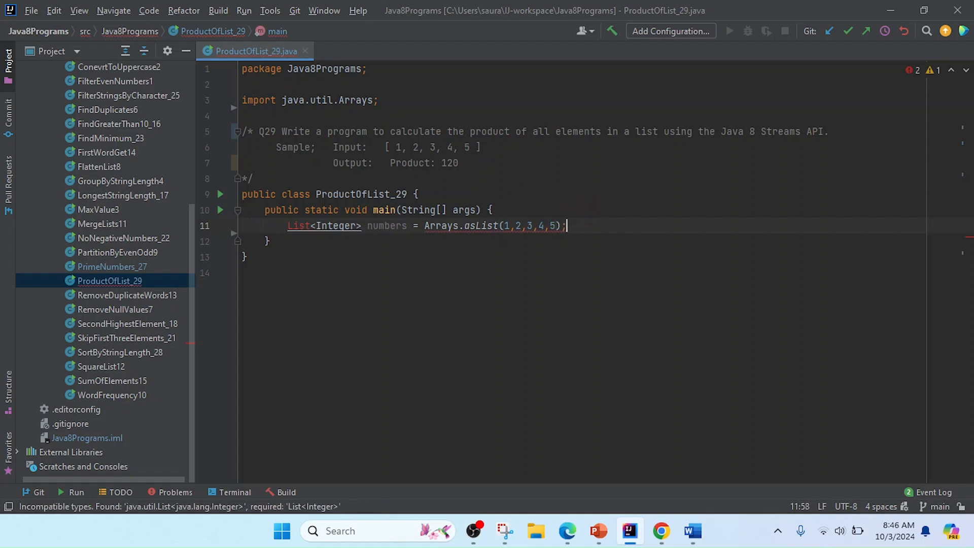
key("Enter")
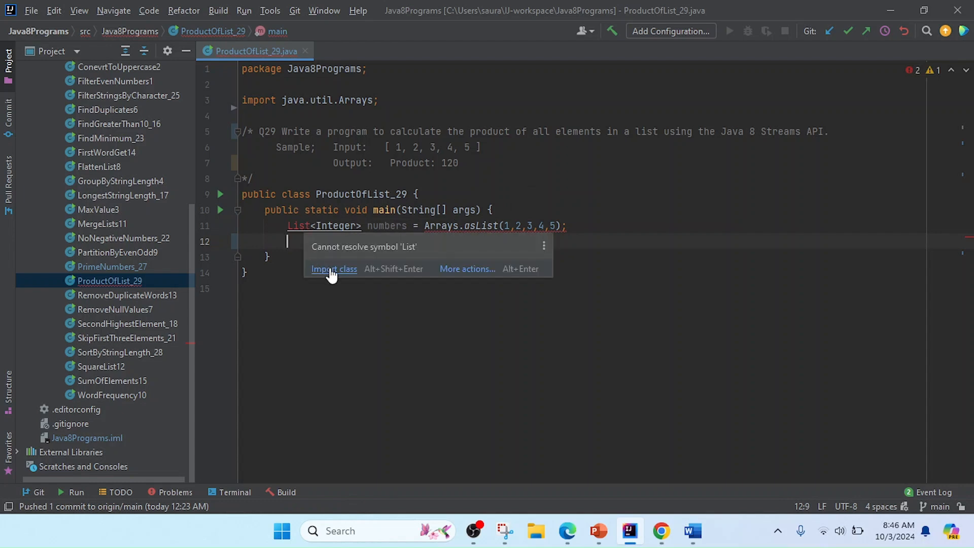
Import java.util.List from the quick-fix popup and move to the blank line below.
left_click(334, 268)
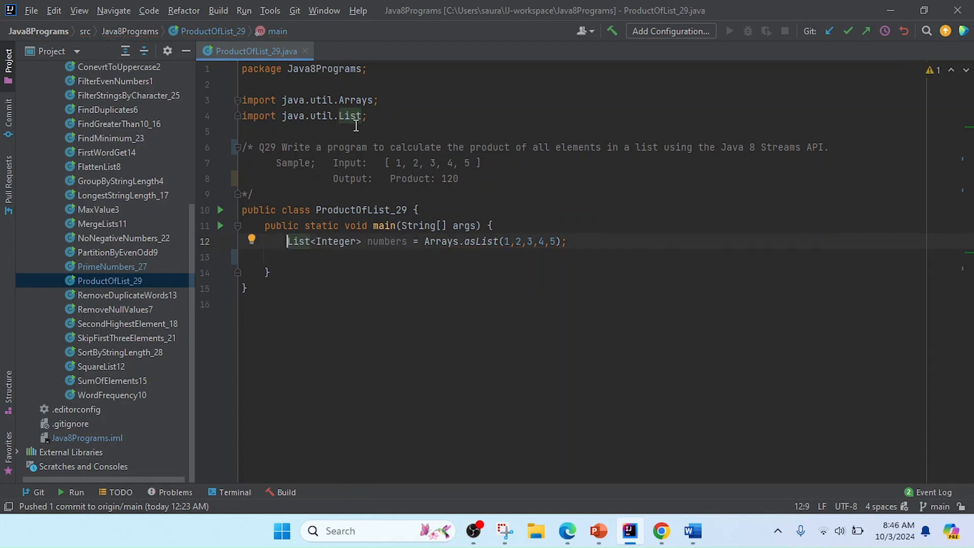
mouse_move(533, 241)
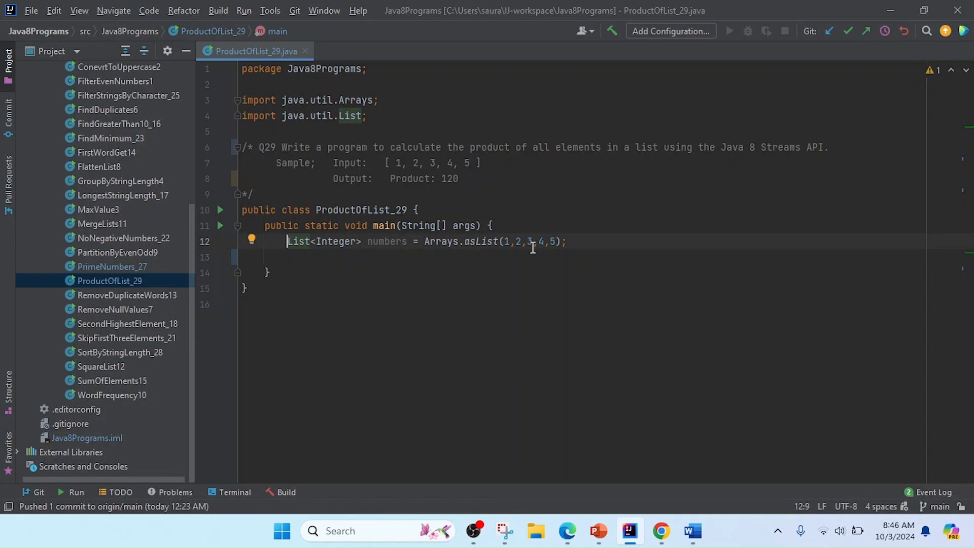
key("enter")
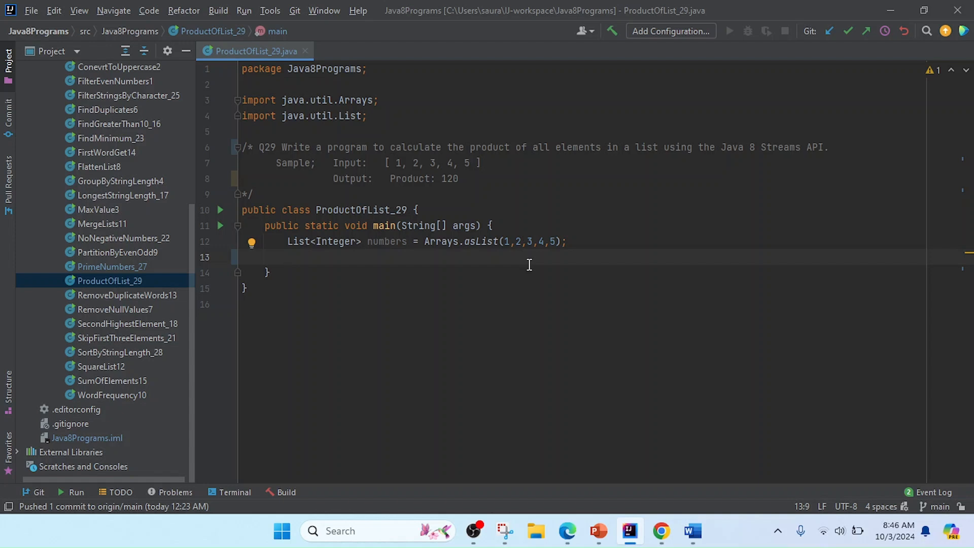
Start int product = numbers.stream().reduce( with the opening lambda parenthesis.
type("int product")
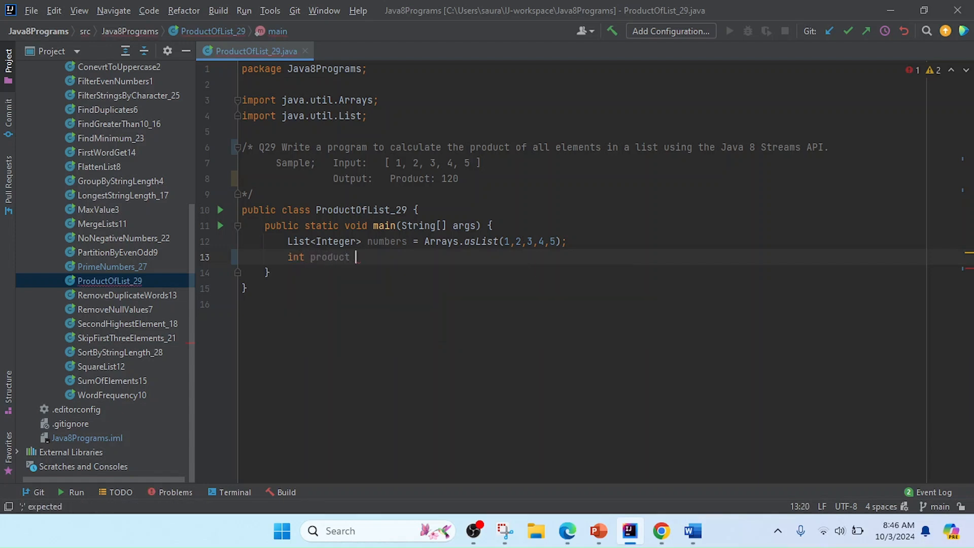
type("= num")
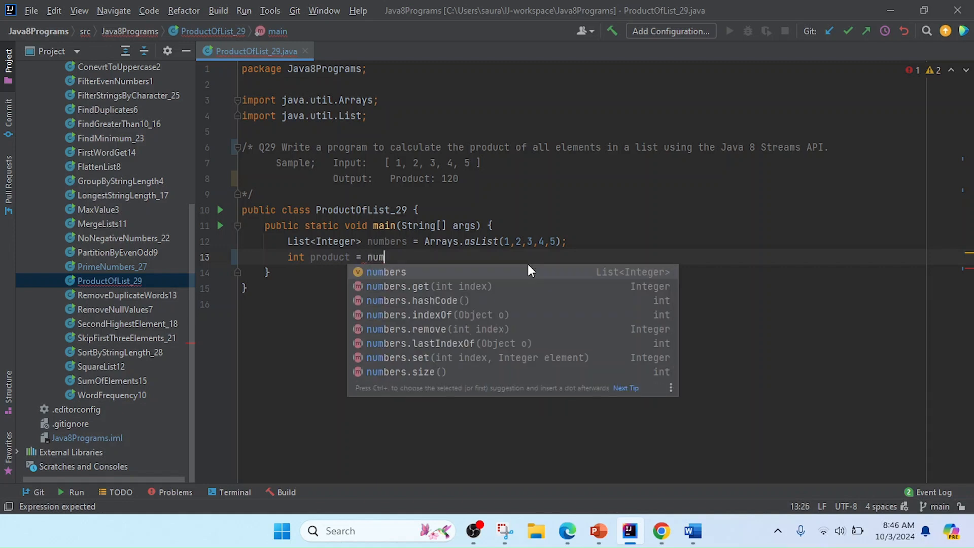
type("ber")
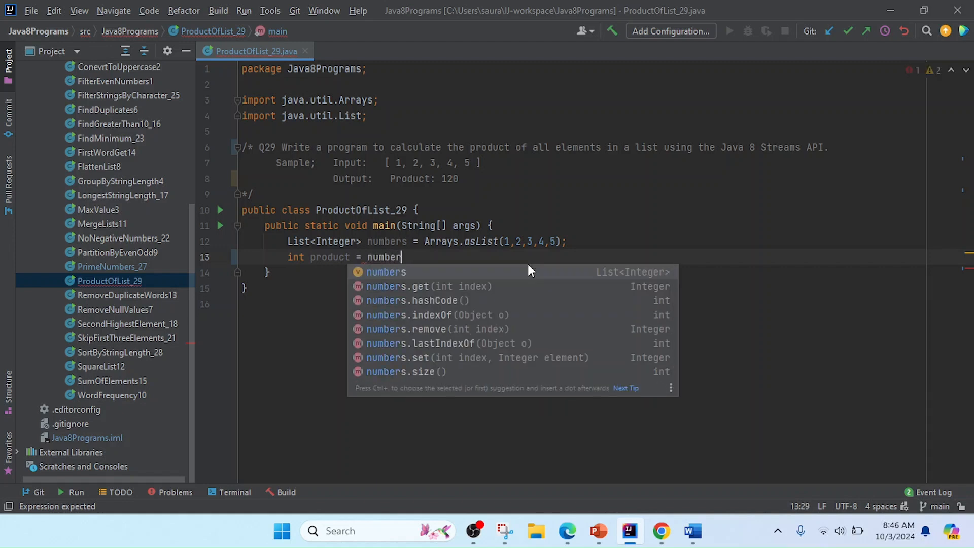
left_click(385, 272)
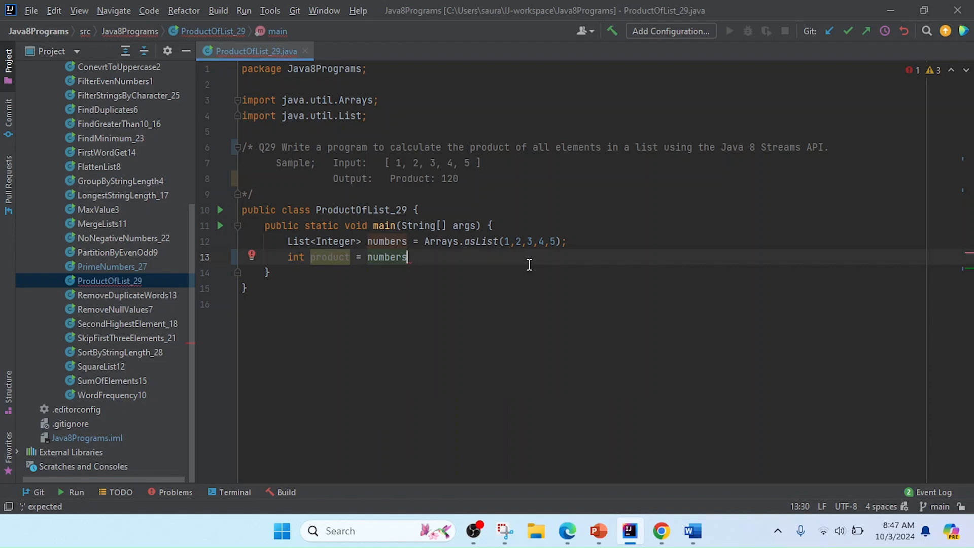
type(".stream().reduce(1,")
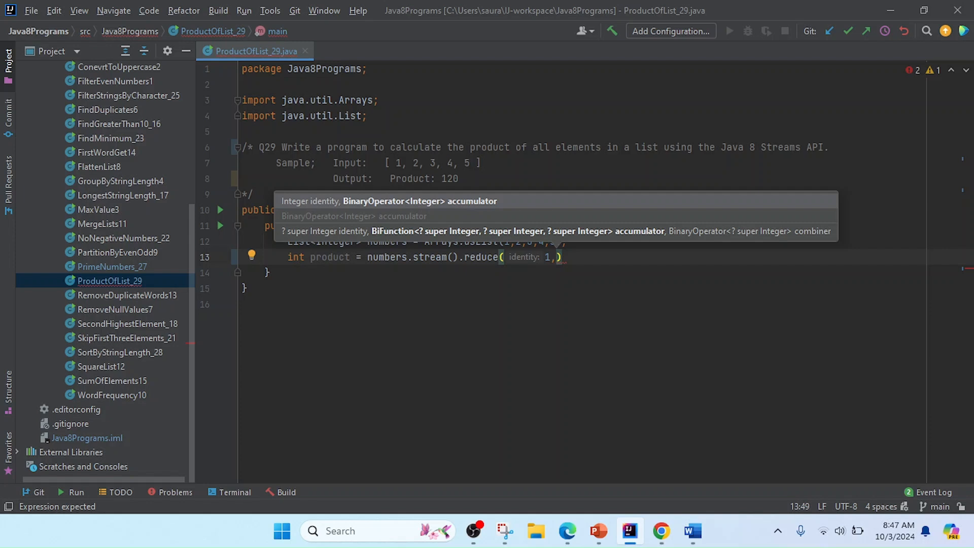
type("()")
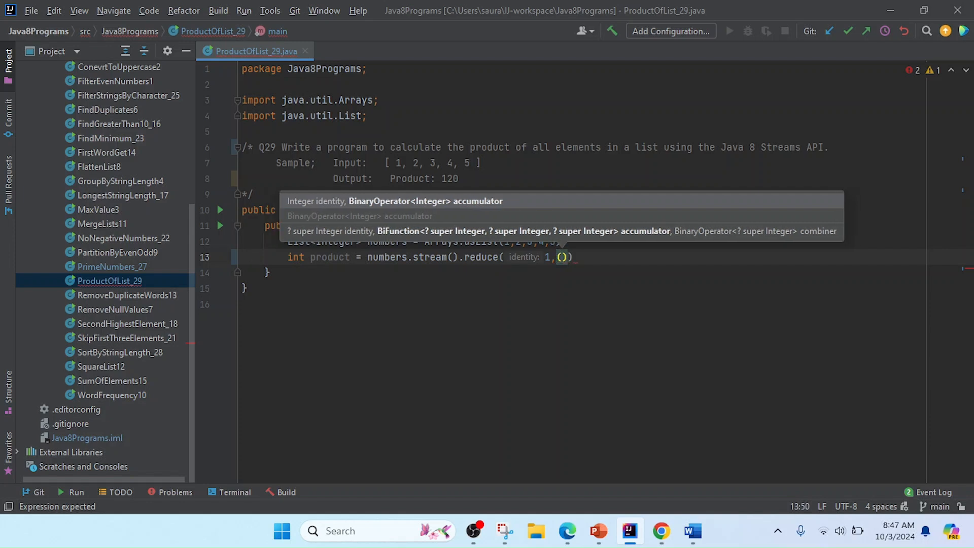
Complete the reduce with identity 1 and lambda (a,b)->a*b and finish the statement.
type("a,")
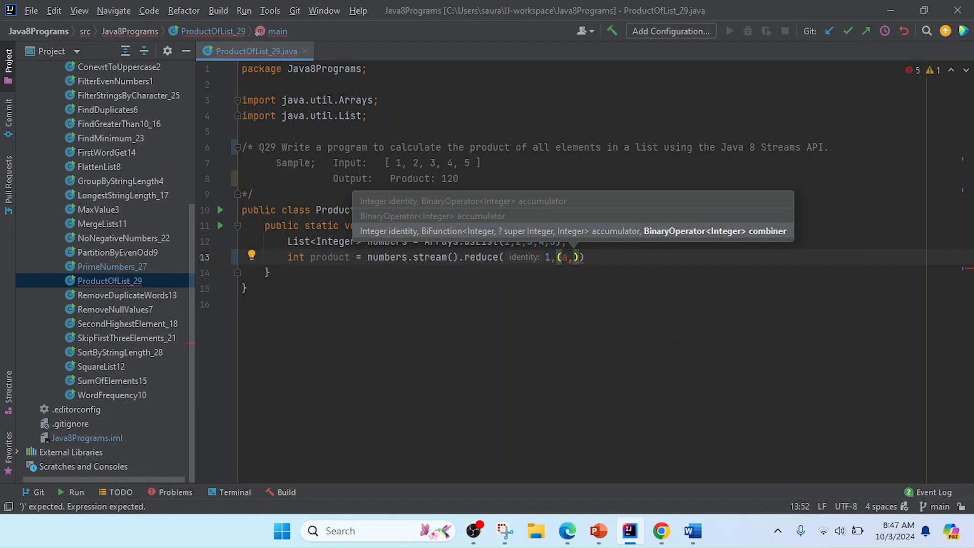
type("b")
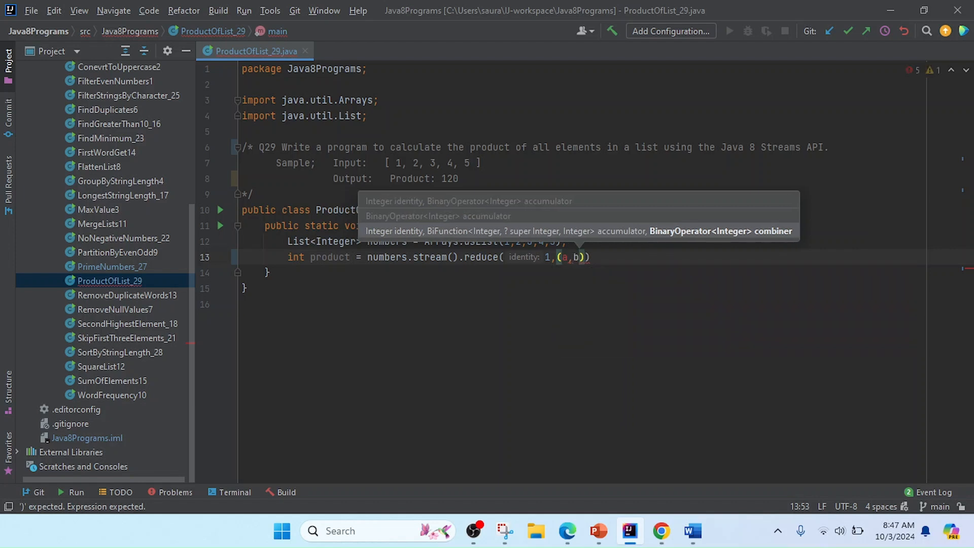
type("->")
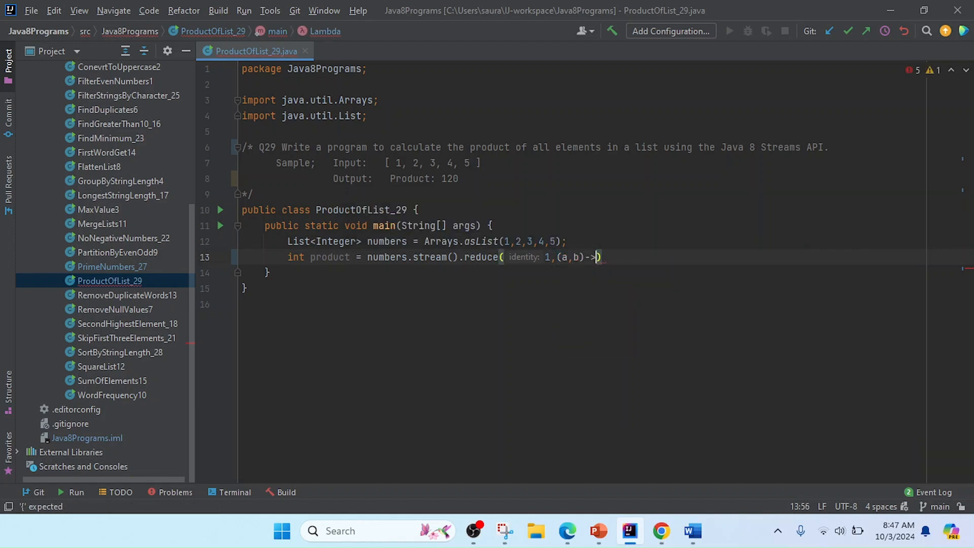
type("a*")
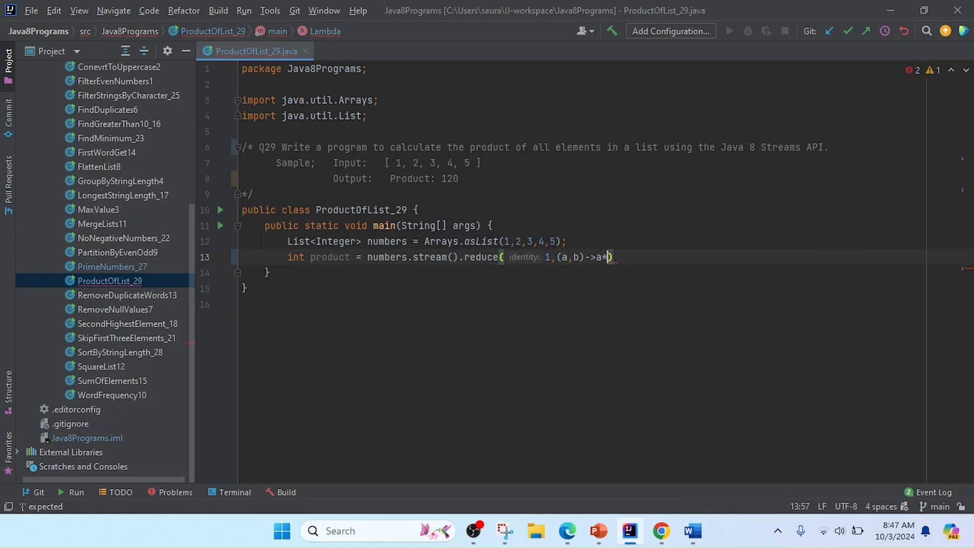
type("b")
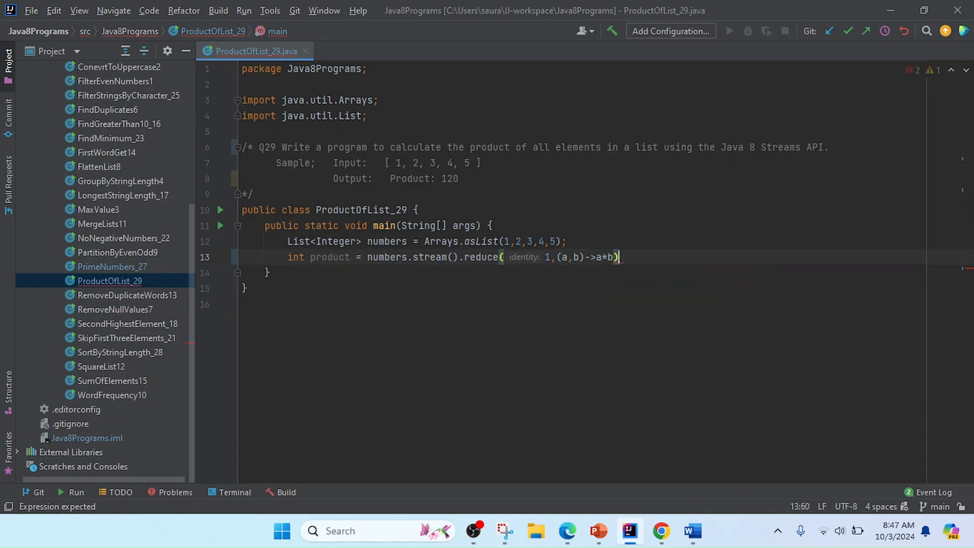
key("Enter")
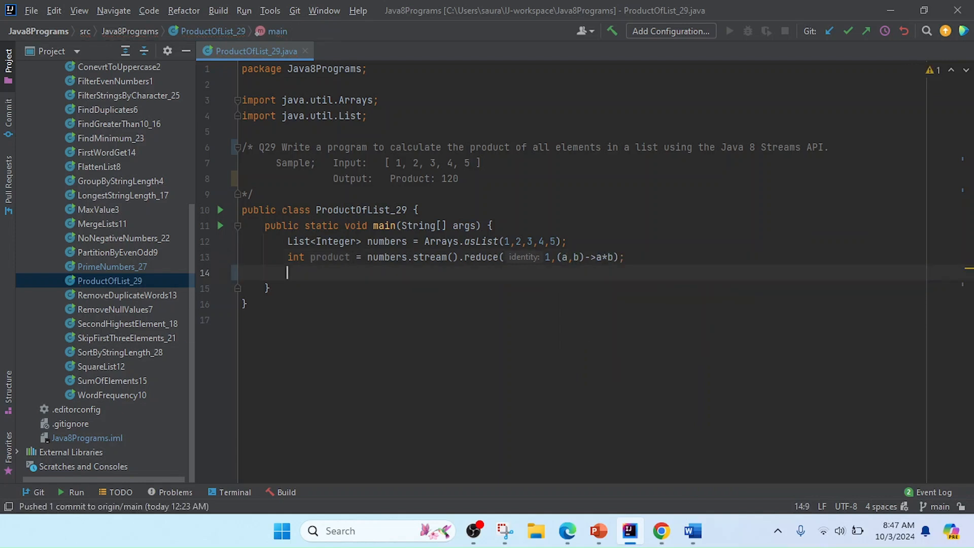
Add System.out.println(product) via sout and bring up the gutter run options for main.
type("sout")
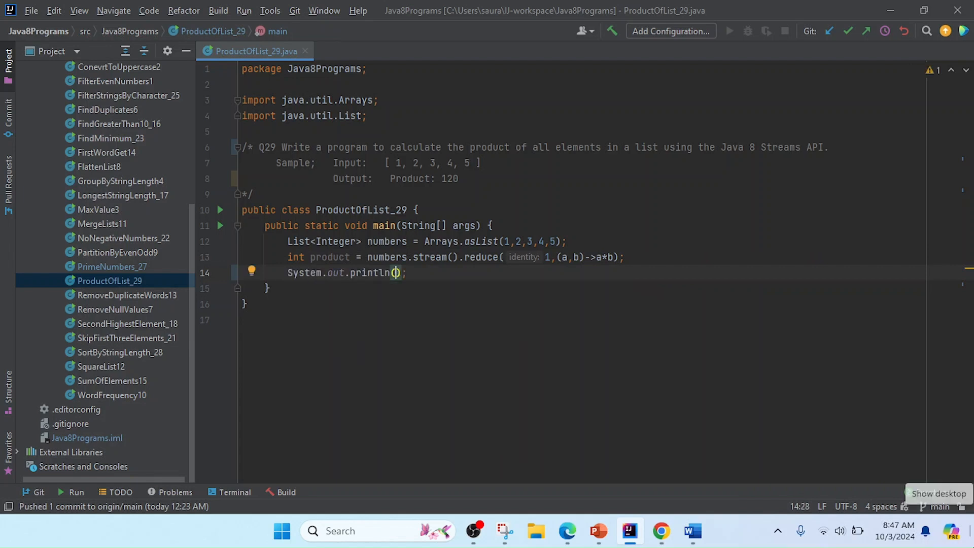
type("p")
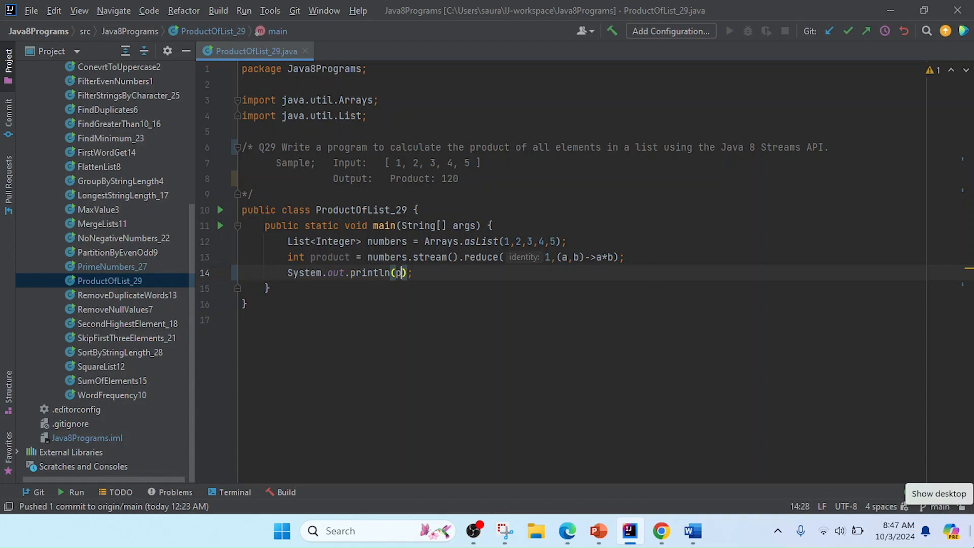
type("roduct")
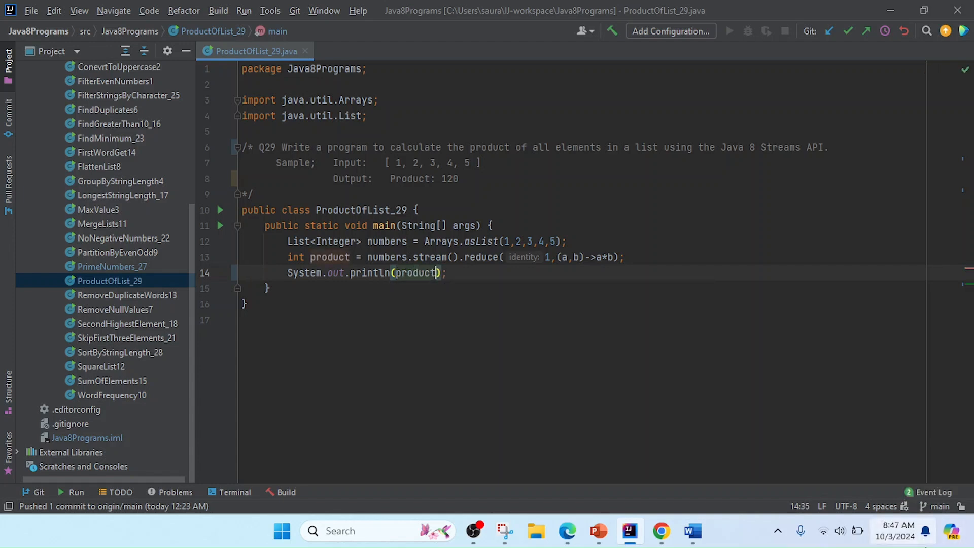
left_click(220, 225)
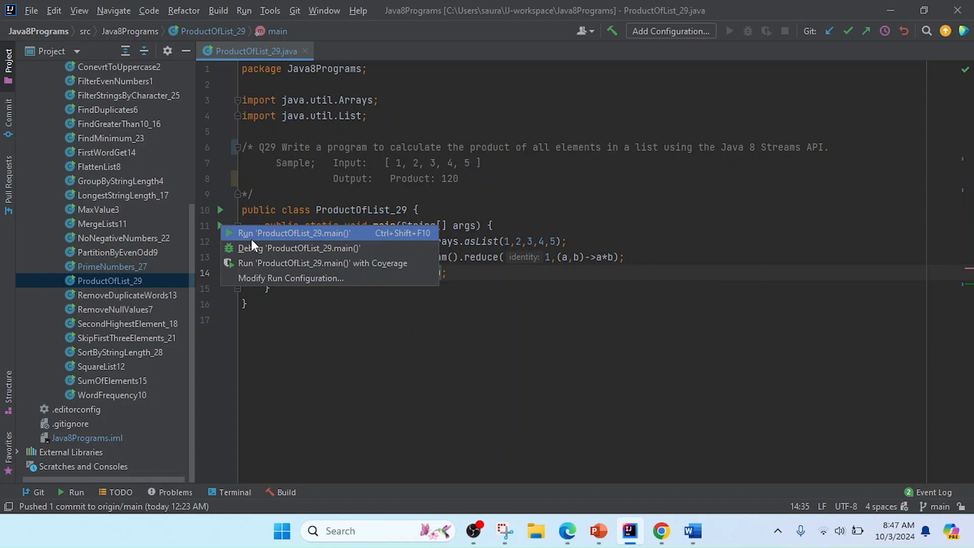
Run ProductOfList_29.main() so the console prints 120 with exit code 0.
left_click(294, 233)
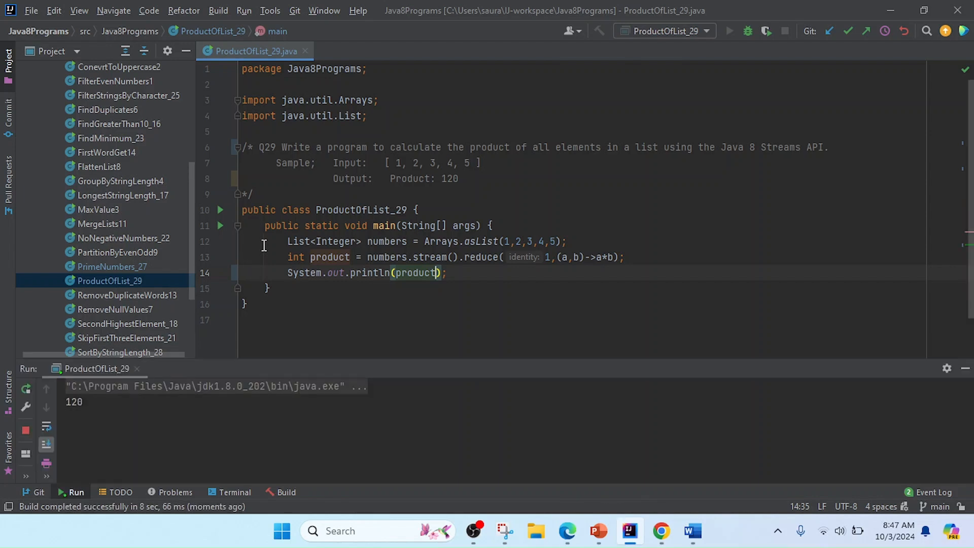
left_click(729, 32)
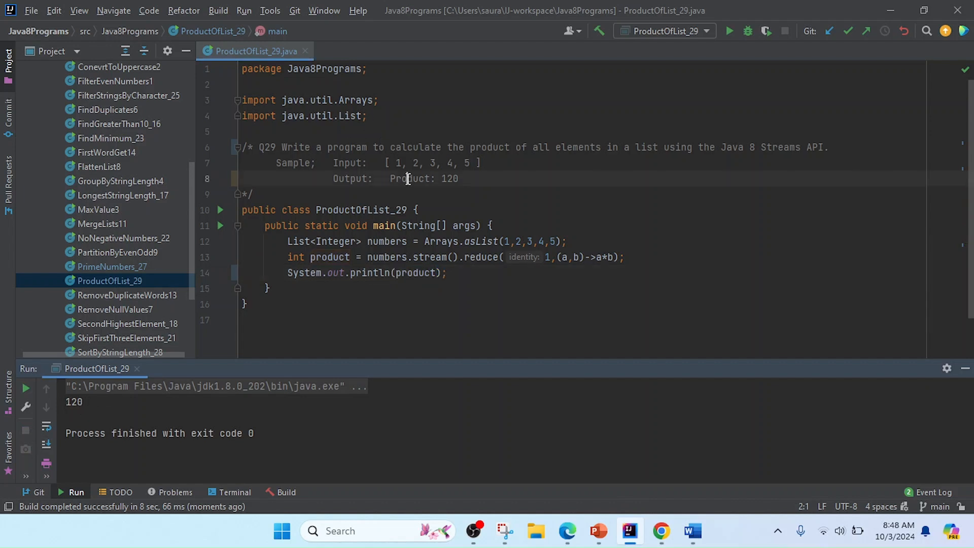
Change the println argument to "Product: "+product and rerun to show 'Product: 120'.
double_click(410, 178)
type("\"\"+")
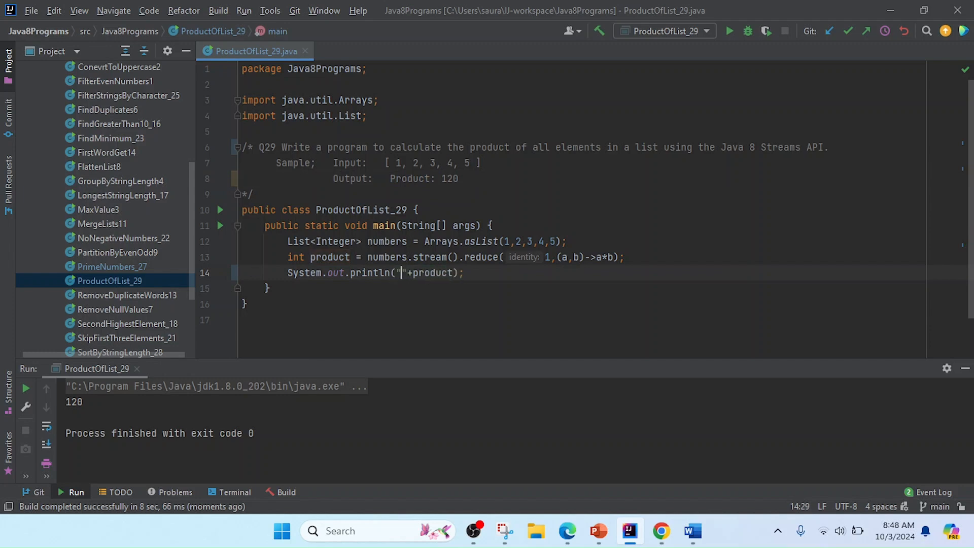
type("Product:")
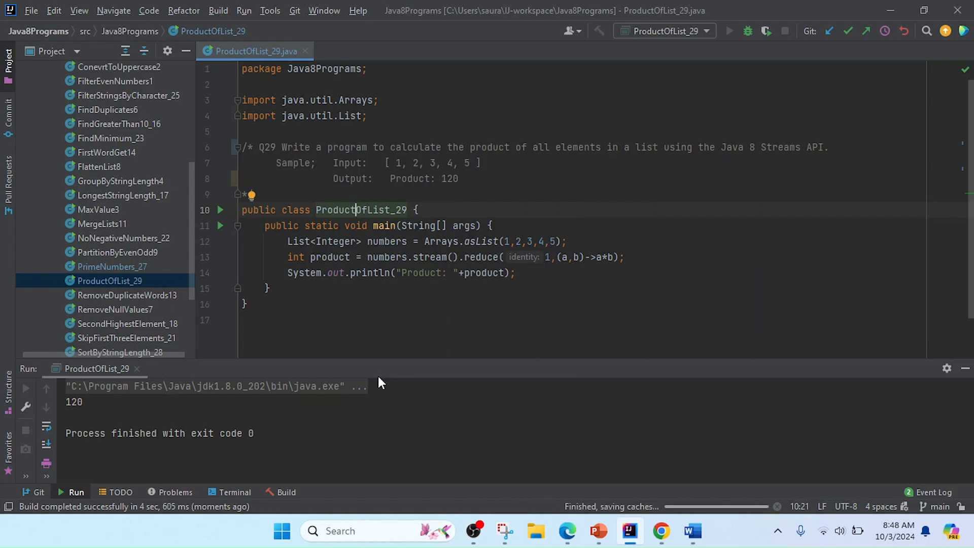
left_click(730, 32)
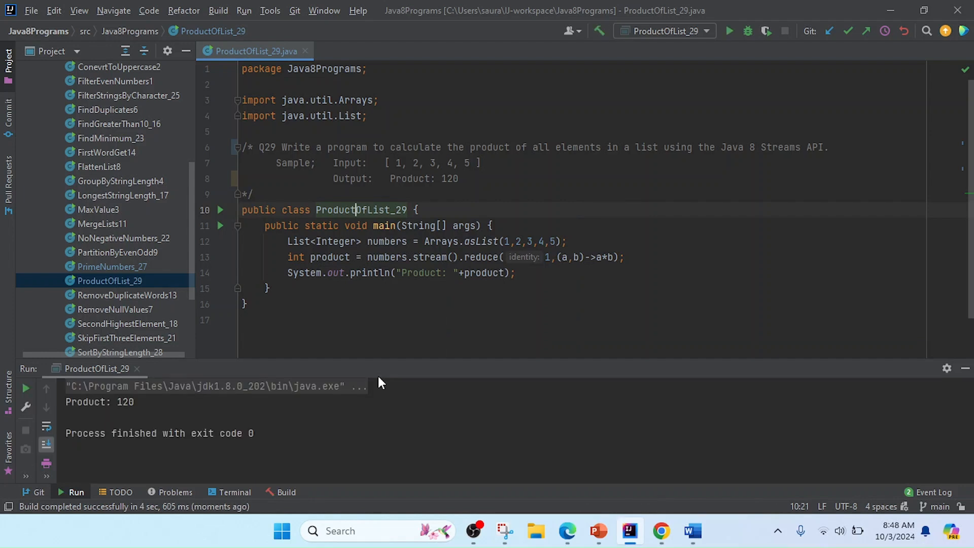